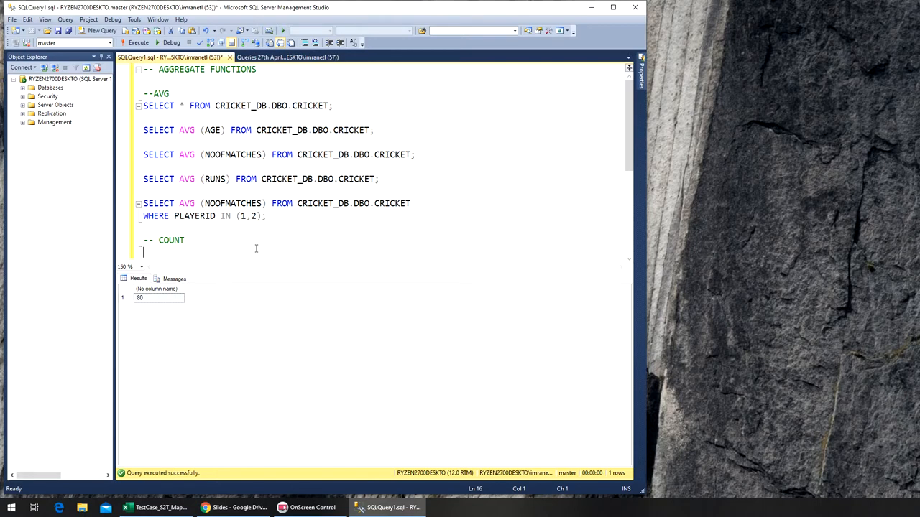
Step: Query all rows with SELECT * FROM CRICKET_DB.DBO.CRICKET; then begin a second SELECT * FROM below it
{"action": "type", "text": "SELECT * FROM CRICKET_DB.DBO.CRICKET;"}
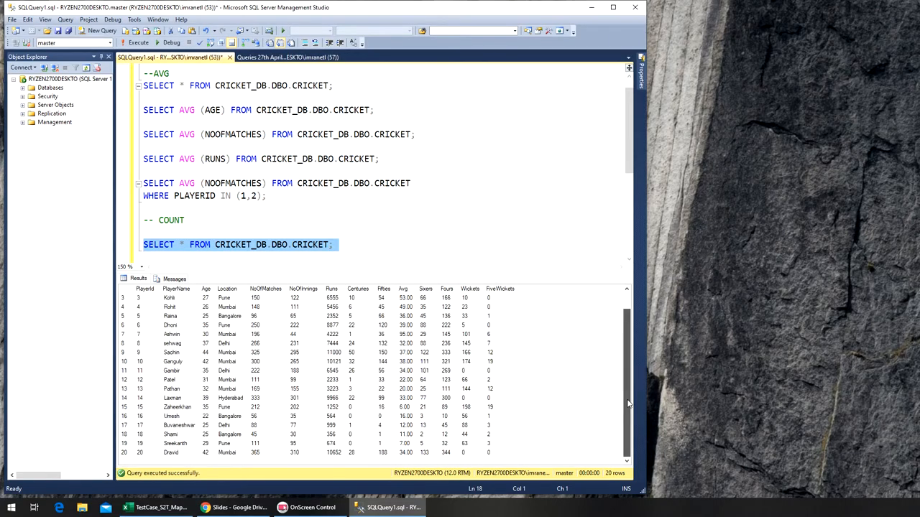
{"action": "left_click", "coordinate": [333, 244]}
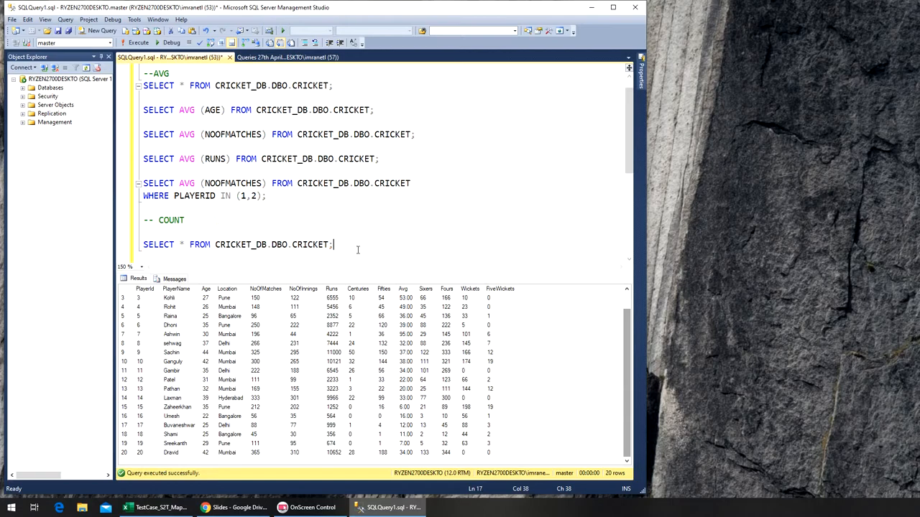
{"action": "type", "text": "S"}
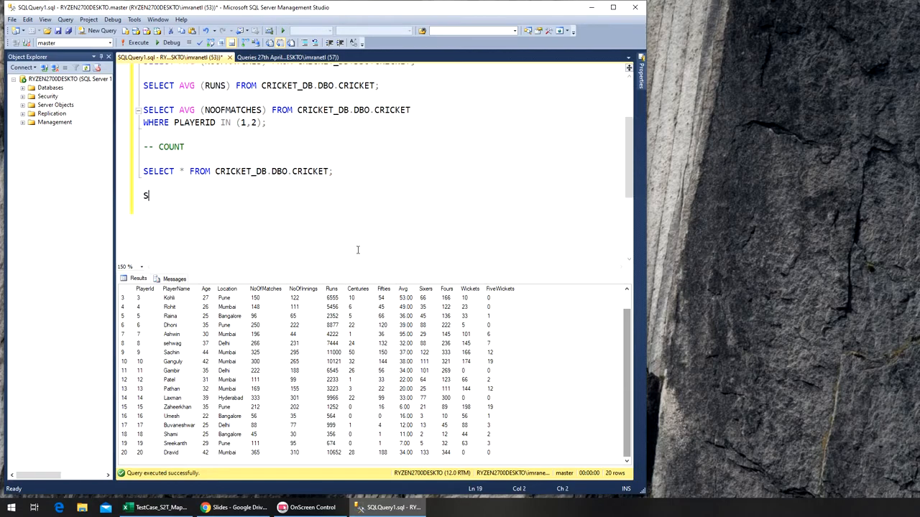
{"action": "type", "text": "ELECT"}
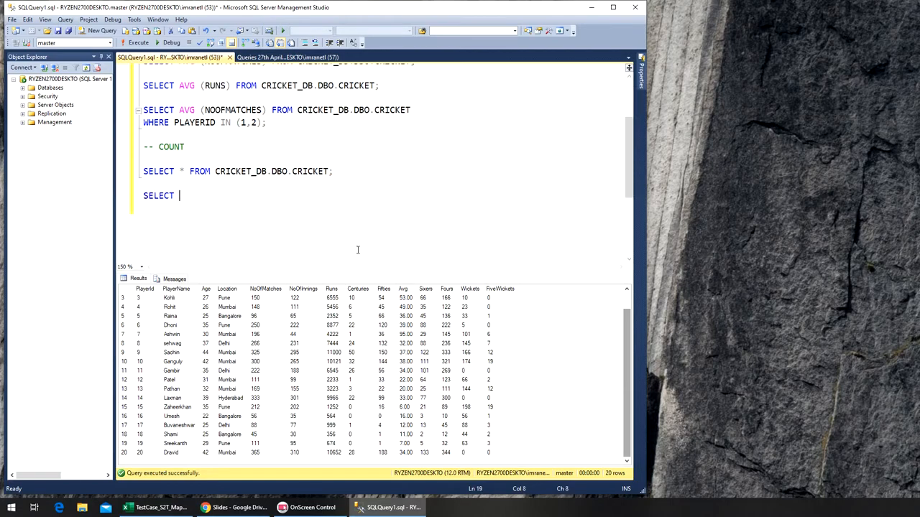
{"action": "type", "text": "* FROM"}
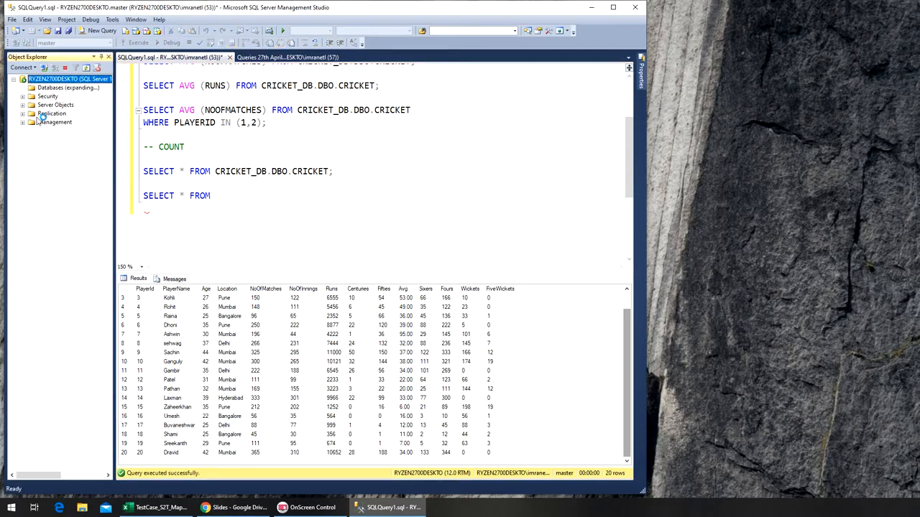
Step: Complete the query as SELECT * FROM ADVENTUREWORKSLT2008.SALESLT.CUSTOMER using Object Explorer's database list
{"action": "left_click", "coordinate": [23, 87]}
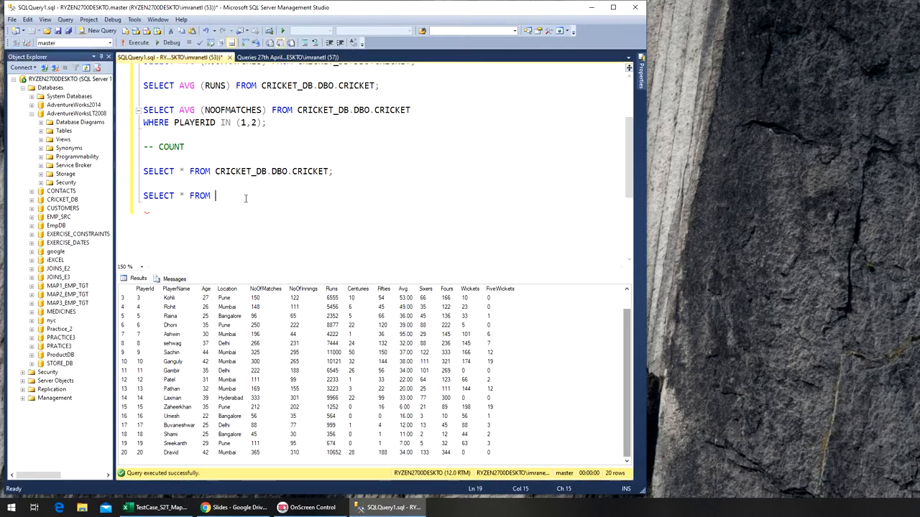
{"action": "type", "text": "ADVENTURE"}
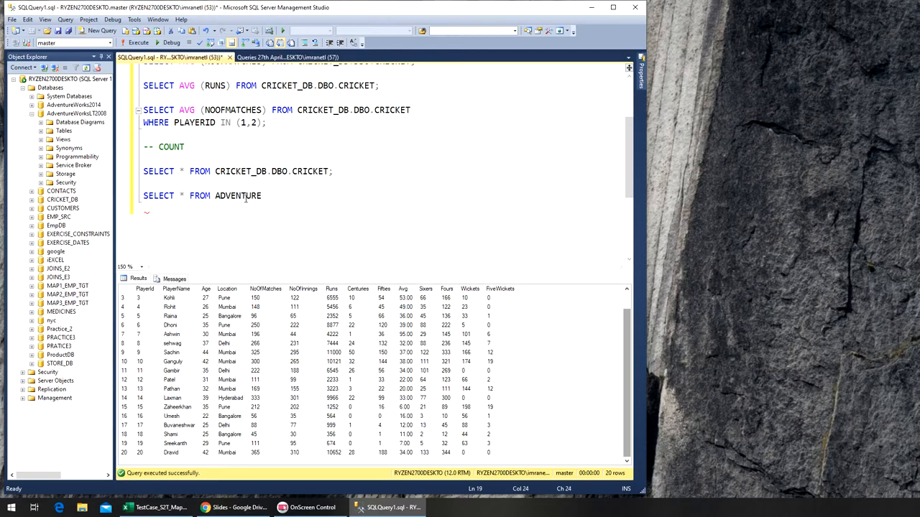
{"action": "type", "text": "WORK"}
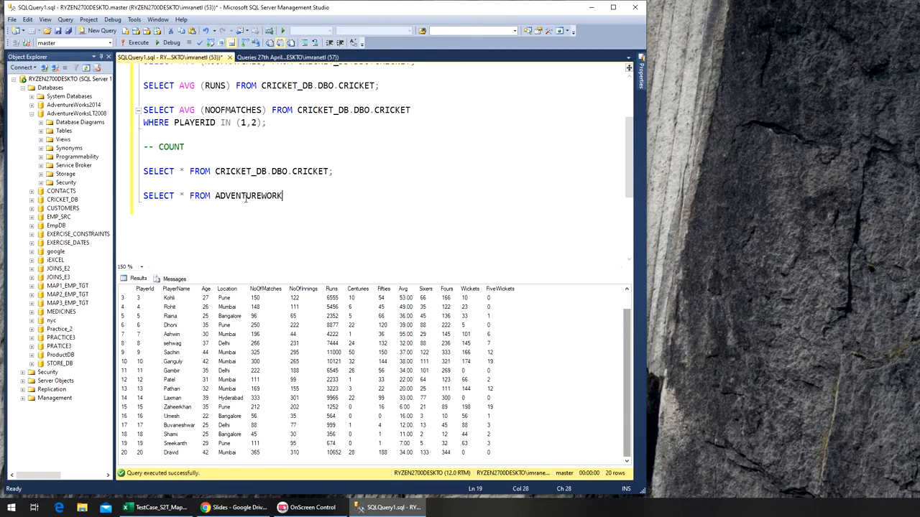
{"action": "type", "text": "SLT2"}
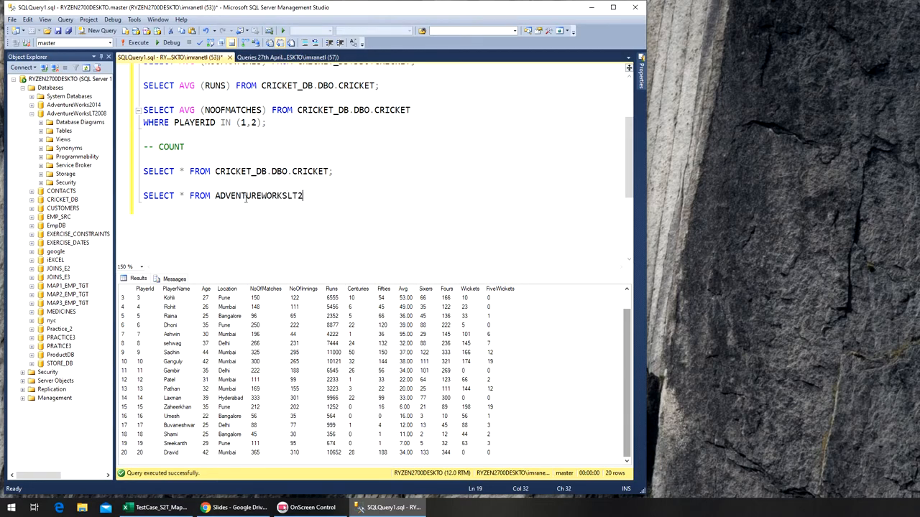
{"action": "type", "text": "008."}
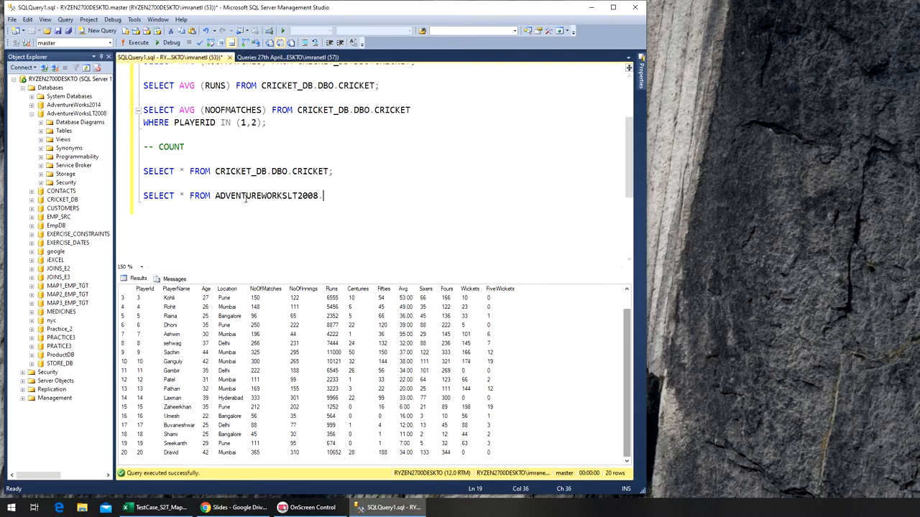
{"action": "type", "text": "SALES."}
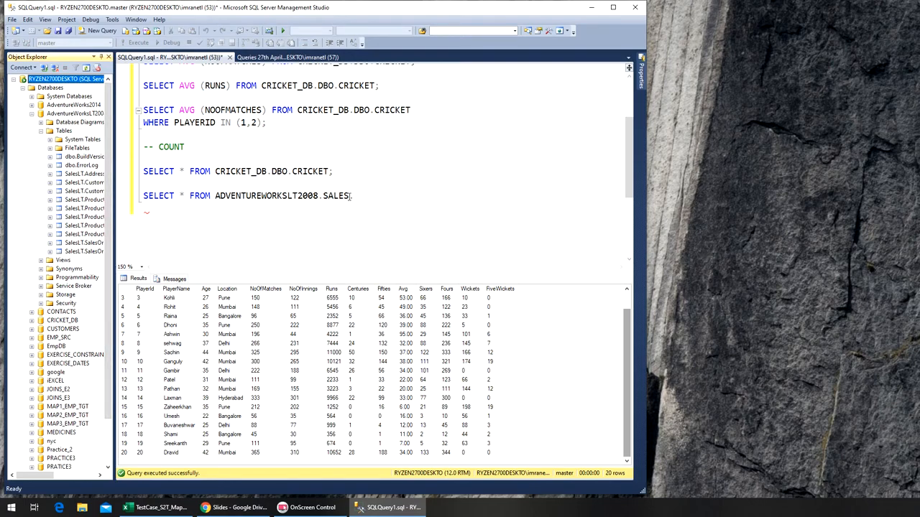
{"action": "type", "text": "LT"}
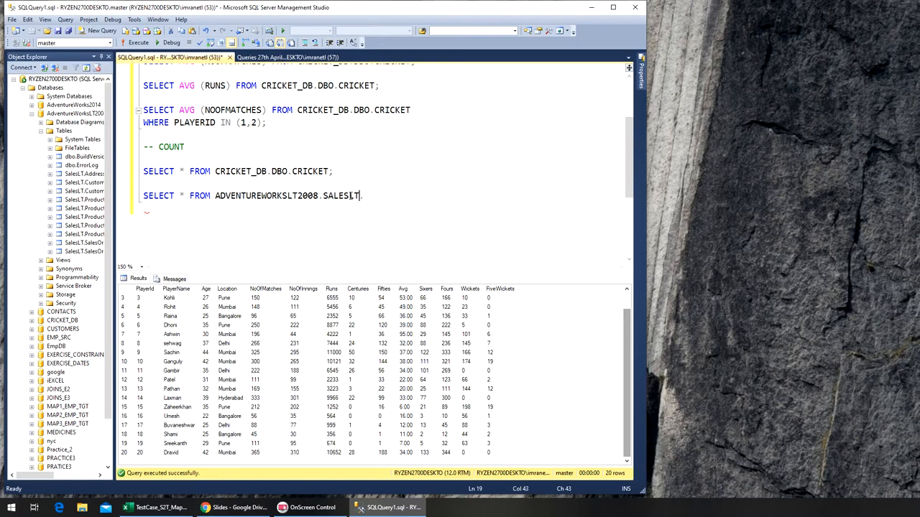
{"action": "type", "text": "."}
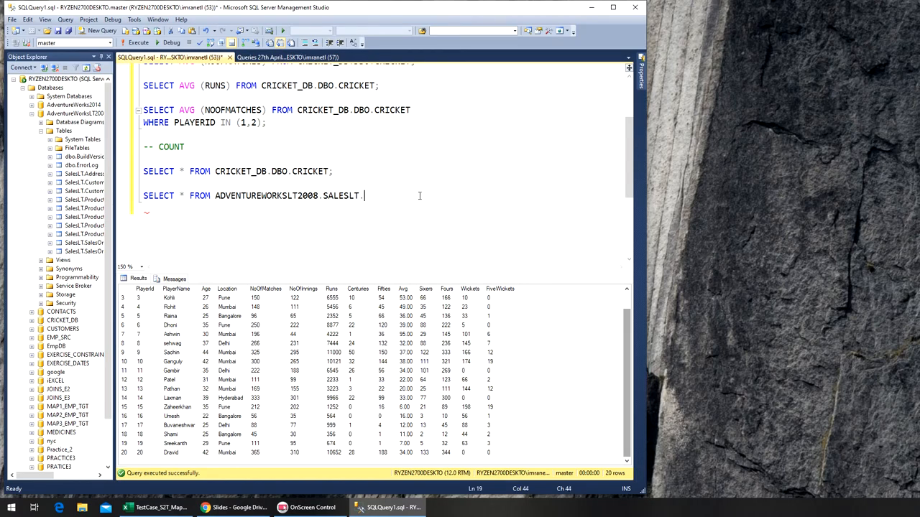
{"action": "type", "text": ".CUSTOME"}
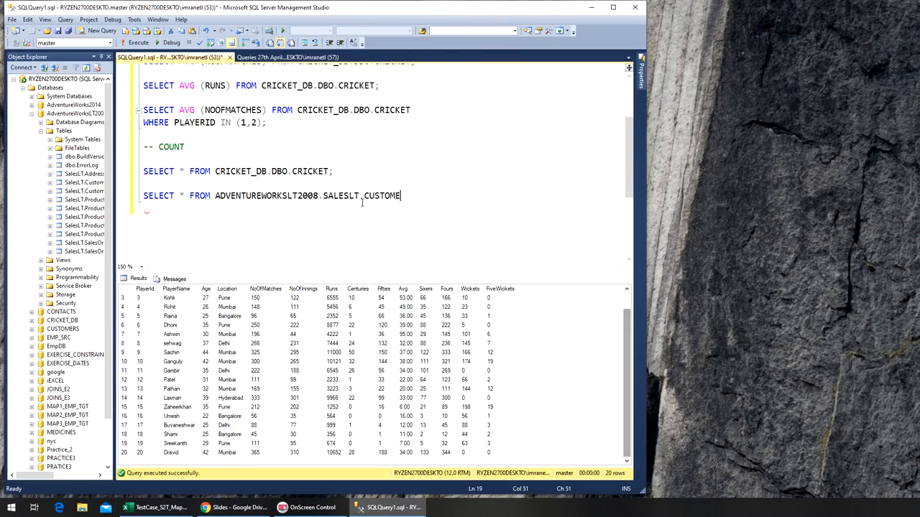
{"action": "type", "text": "R"}
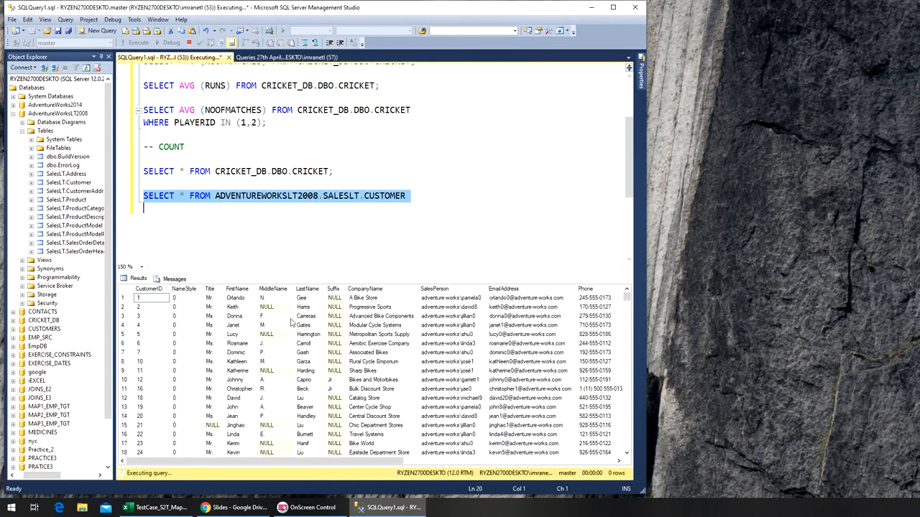
Step: Review the 847 returned customer rows and position the cursor for the next query
{"action": "scroll", "scroll_direction": "down", "scroll_amount": 3}
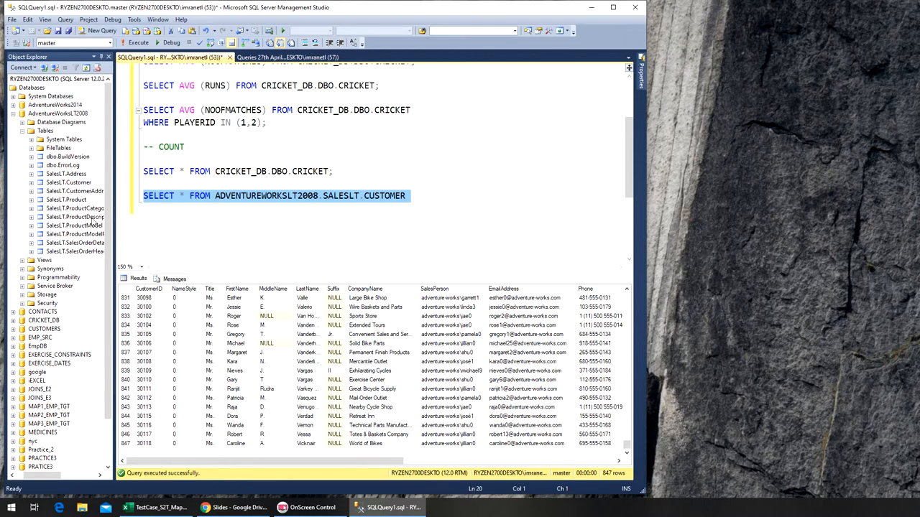
{"action": "mouse_move", "coordinate": [127, 237]}
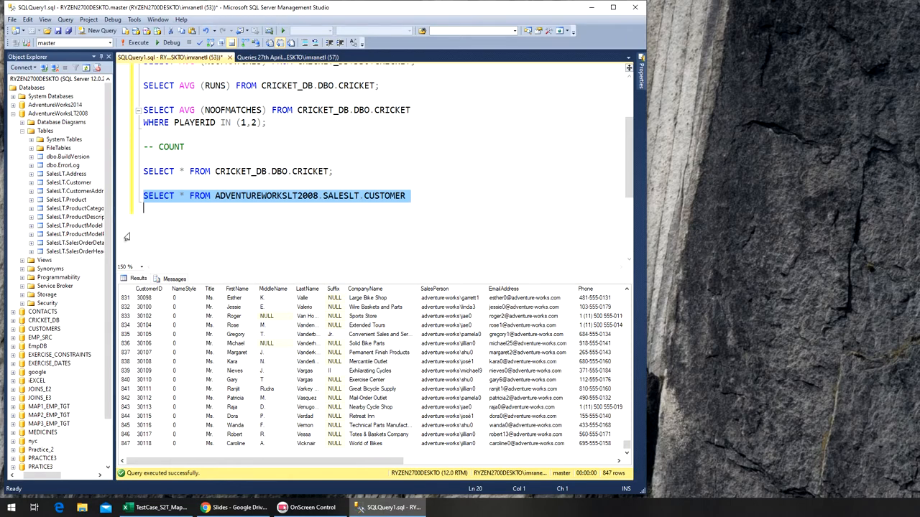
{"action": "left_click", "coordinate": [423, 210]}
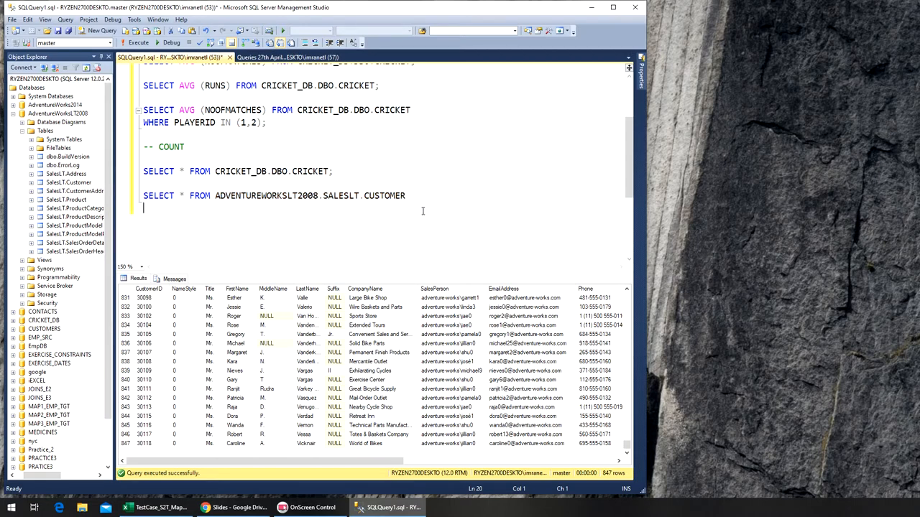
Step: Write SELECT COUNT (*) FROM CRICKET_DB.DBO.CRICKET; on a new line below the customer query
{"action": "key", "text": "Return"}
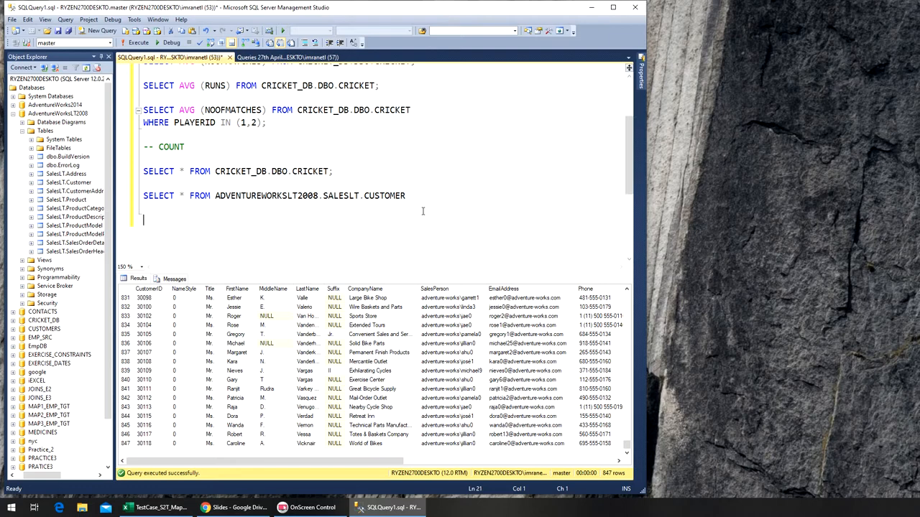
{"action": "type", "text": "SELECT"}
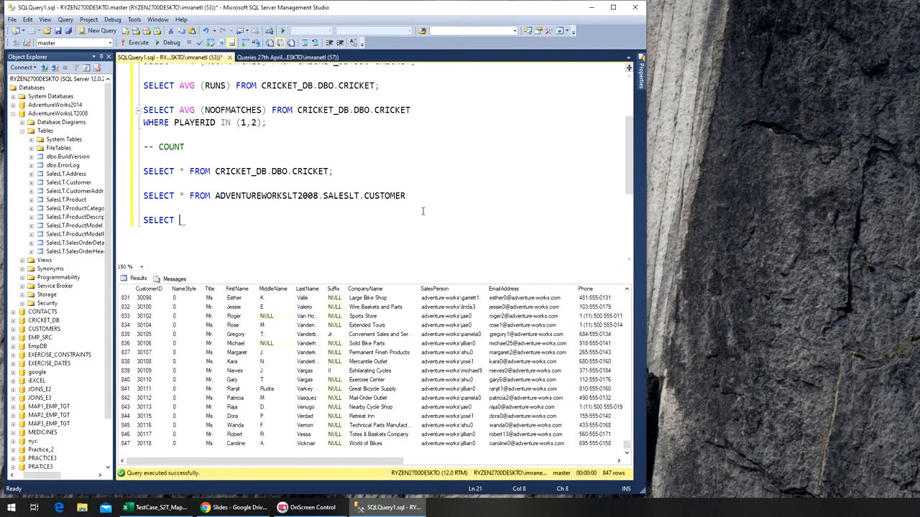
{"action": "type", "text": "COUNT ("}
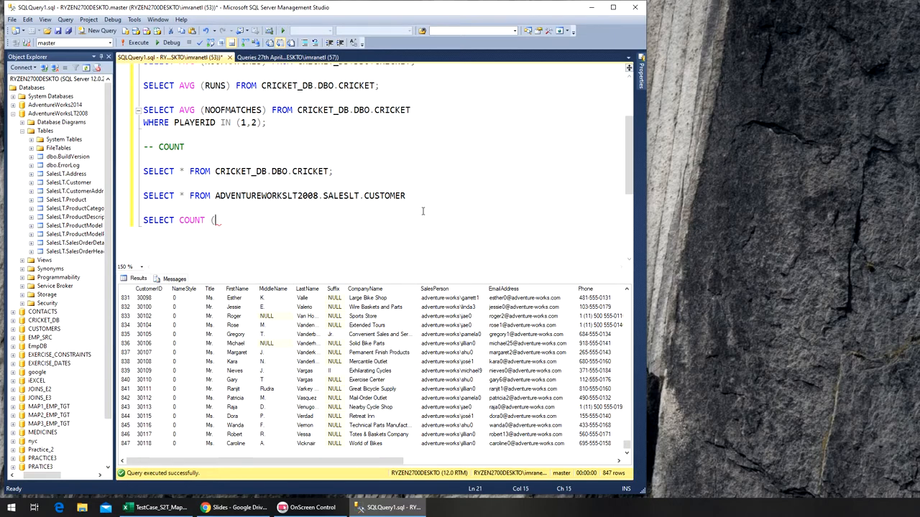
{"action": "type", "text": "*)"}
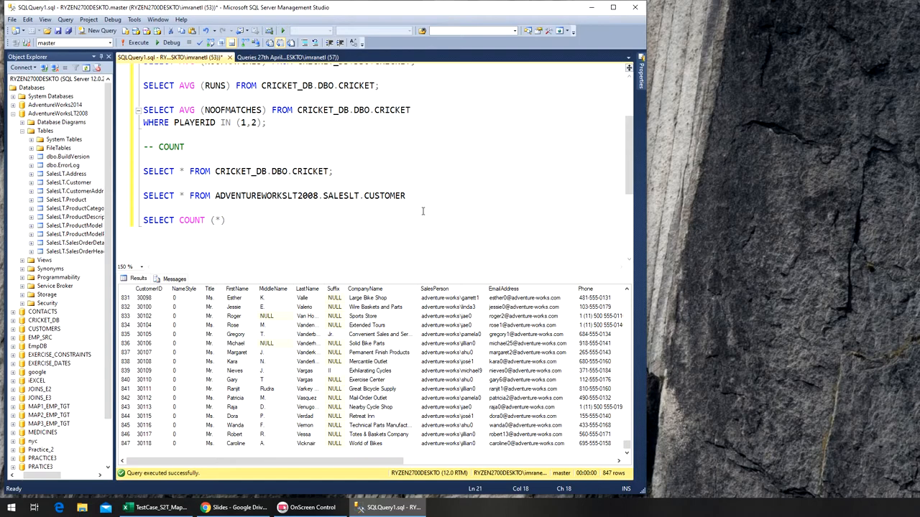
{"action": "type", "text": "FROM CRICKET"}
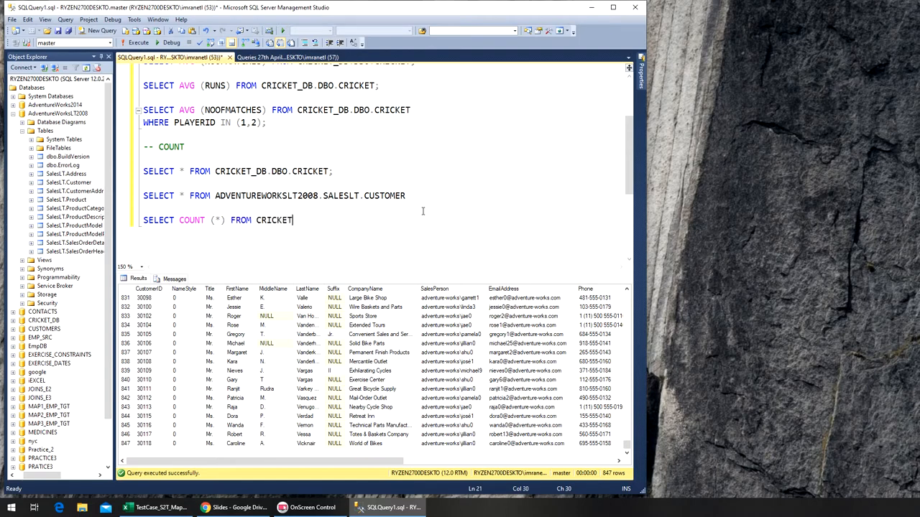
{"action": "type", "text": "_DB.DBO.CRICKET;"}
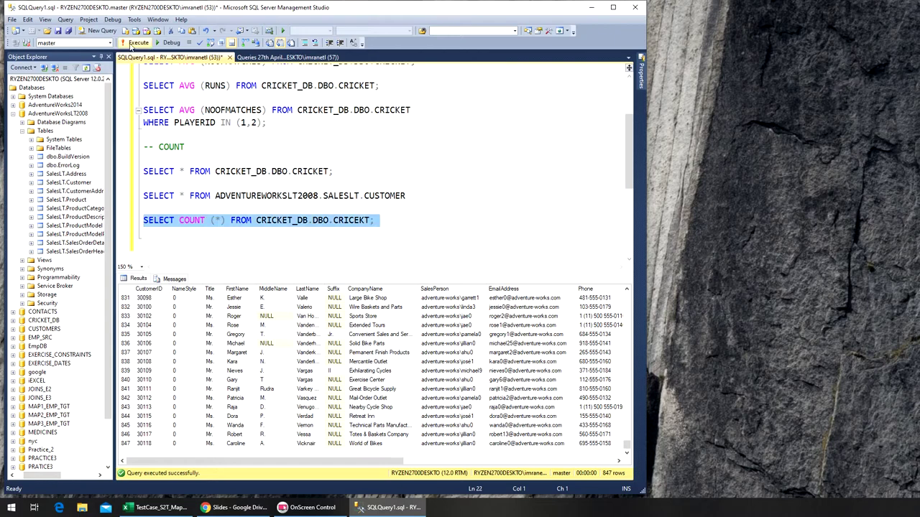
Step: Execute the cricket count query, get an invalid object name error, and move to the misspelled CRICEKT name
{"action": "left_click", "coordinate": [138, 41]}
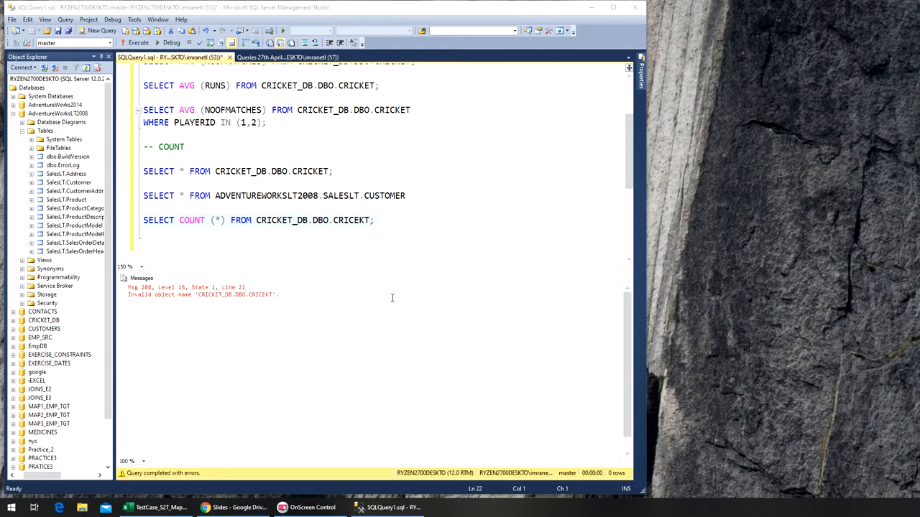
{"action": "left_click", "coordinate": [353, 220]}
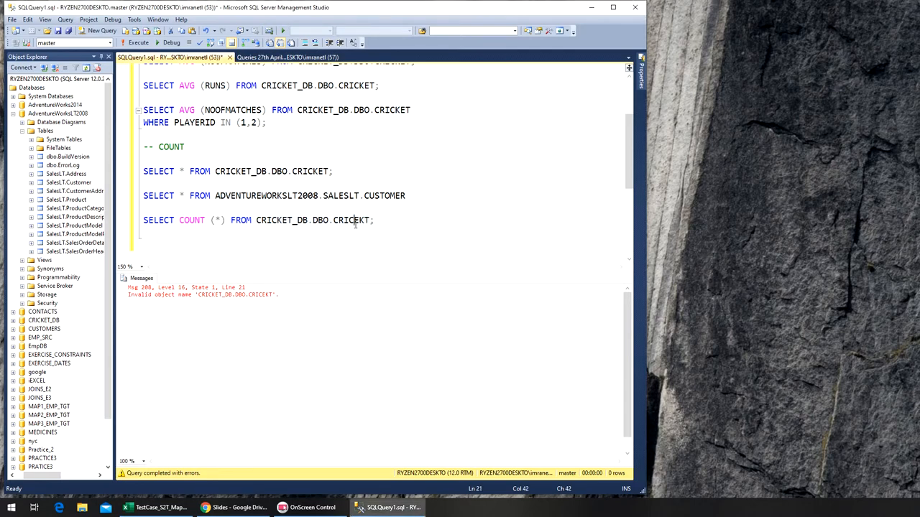
{"action": "mouse_move", "coordinate": [453, 345]}
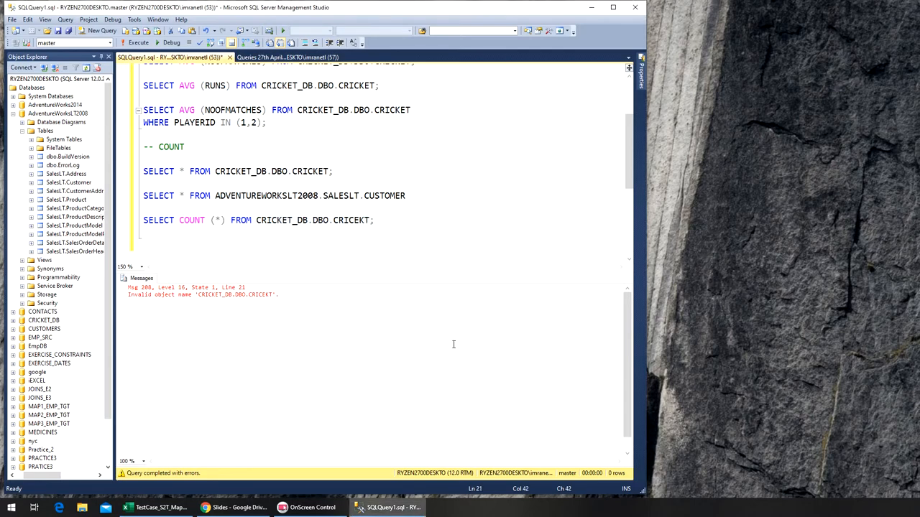
{"action": "mouse_move", "coordinate": [172, 301]}
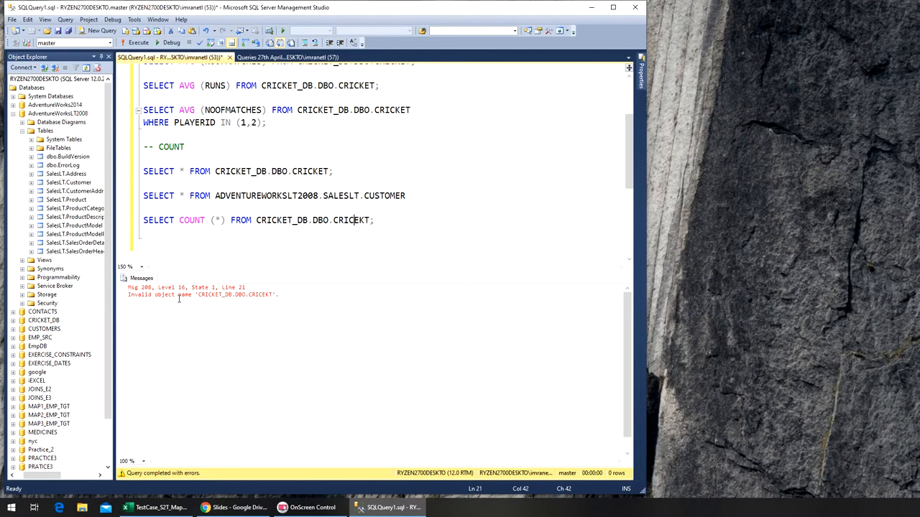
{"action": "mouse_move", "coordinate": [399, 244]}
{"action": "type", "text": "SELECT  FROM ADVENTUREWORKSLT2008.SALESLT.CUSTOMER"}
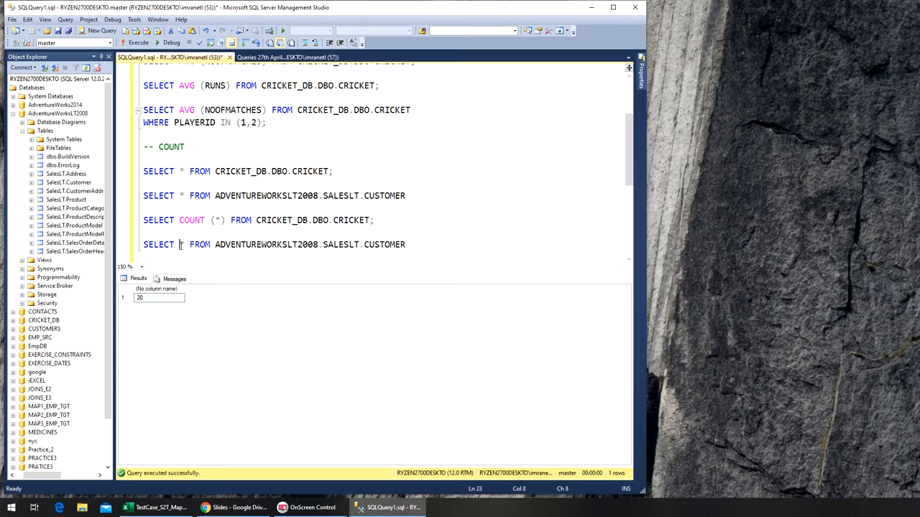
Step: Turn the customer query into SELECT COUNT (*) FROM ADVENTUREWORKSLT2008.SALESLT.CUSTOMER, returning 847
{"action": "type", "text": "COUN"}
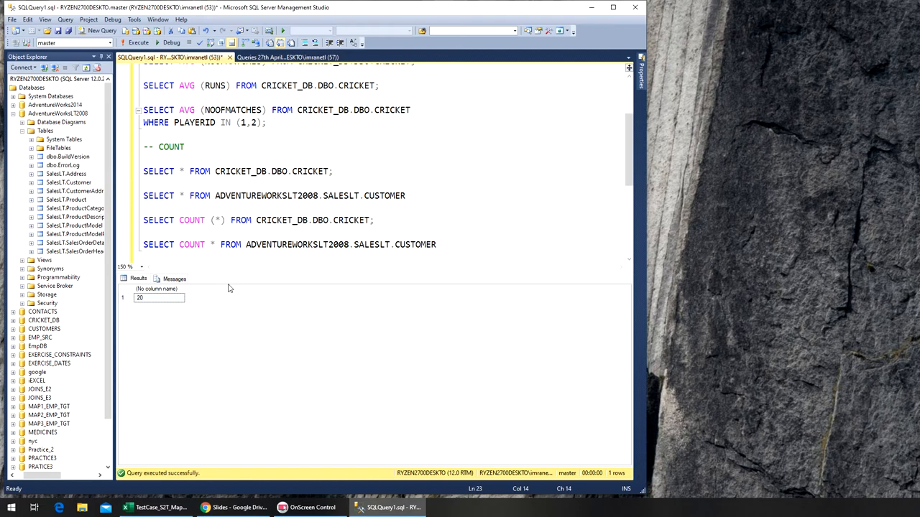
{"action": "type", "text": "(*)"}
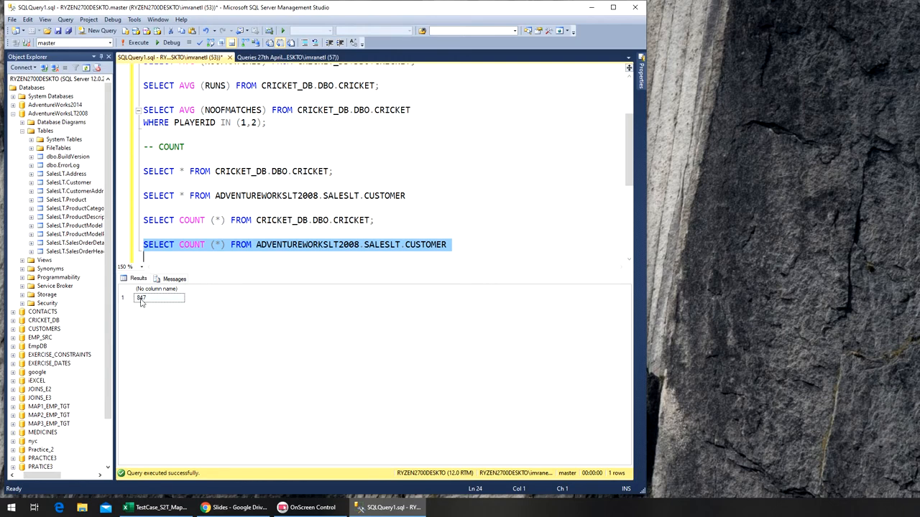
{"action": "scroll", "scroll_direction": "down", "scroll_amount": 3}
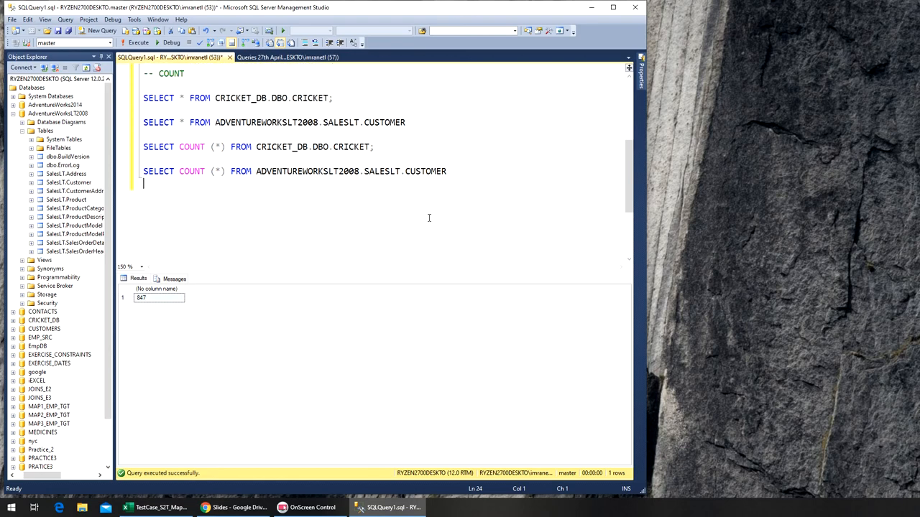
{"action": "scroll", "scroll_direction": "up", "scroll_amount": 3}
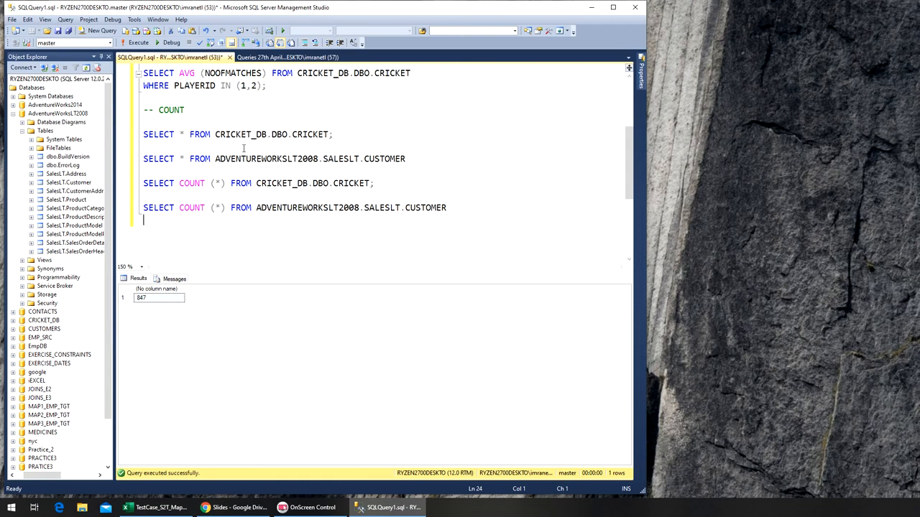
{"action": "mouse_move", "coordinate": [247, 152]}
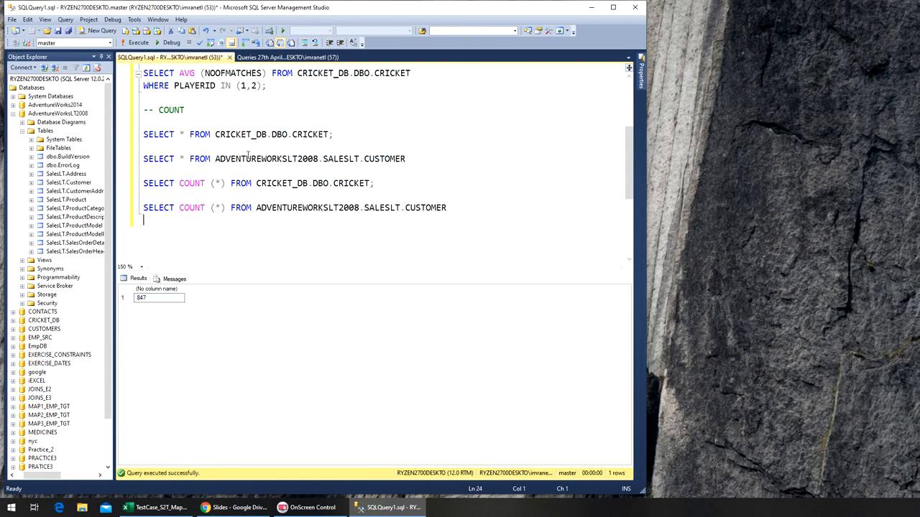